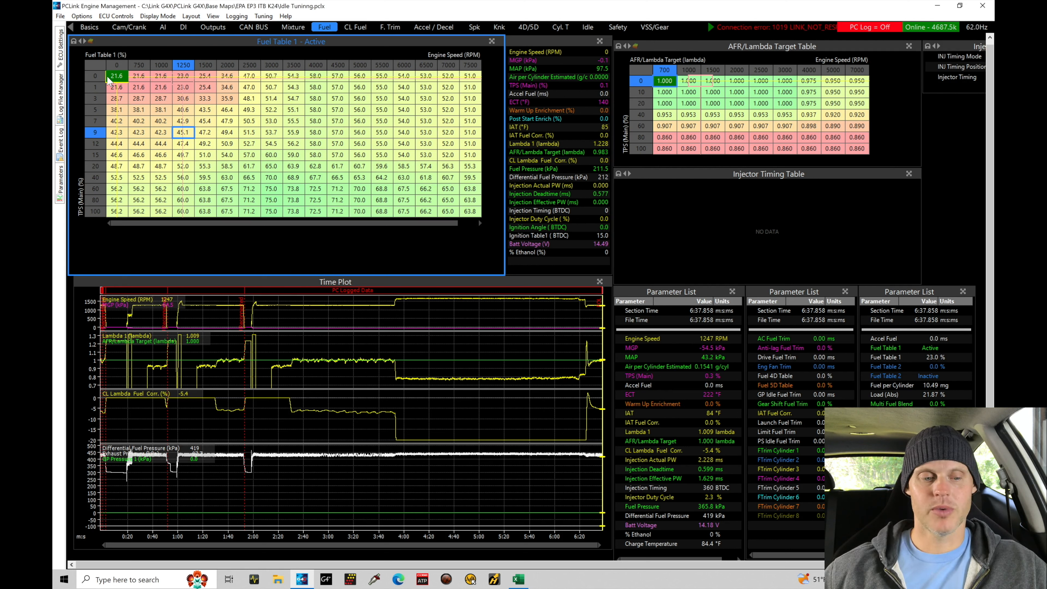
Leave the fuel table layout so the workspace clears while another page loads.
click(139, 171)
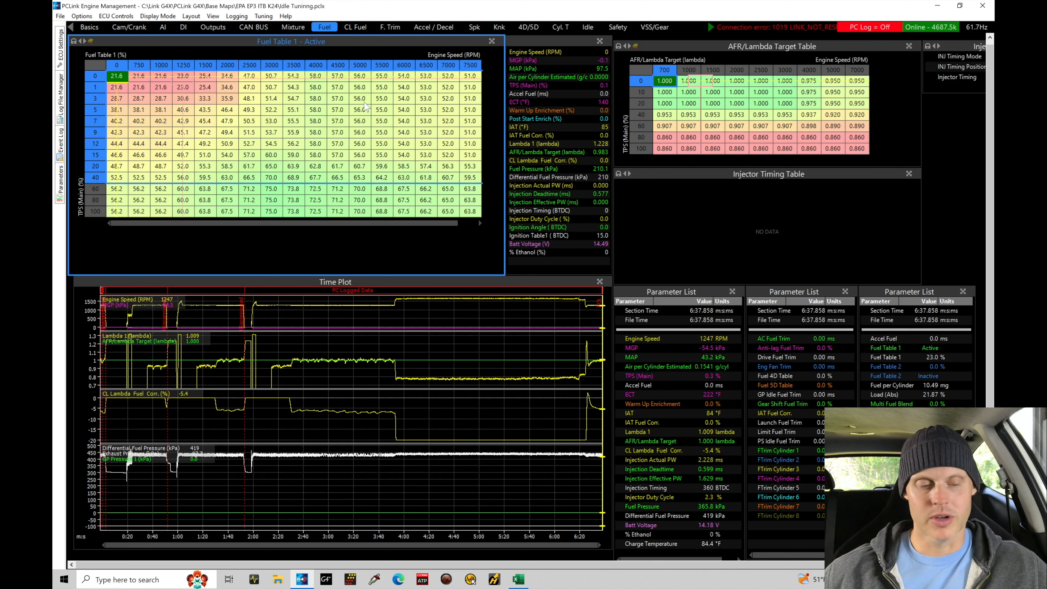
click(182, 87)
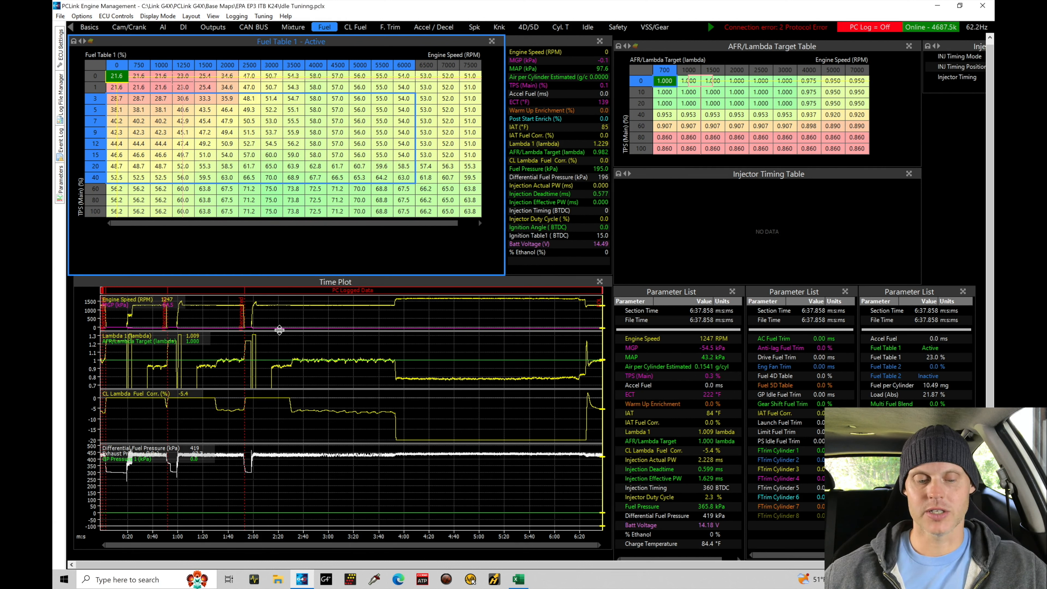
mouse_move(184, 408)
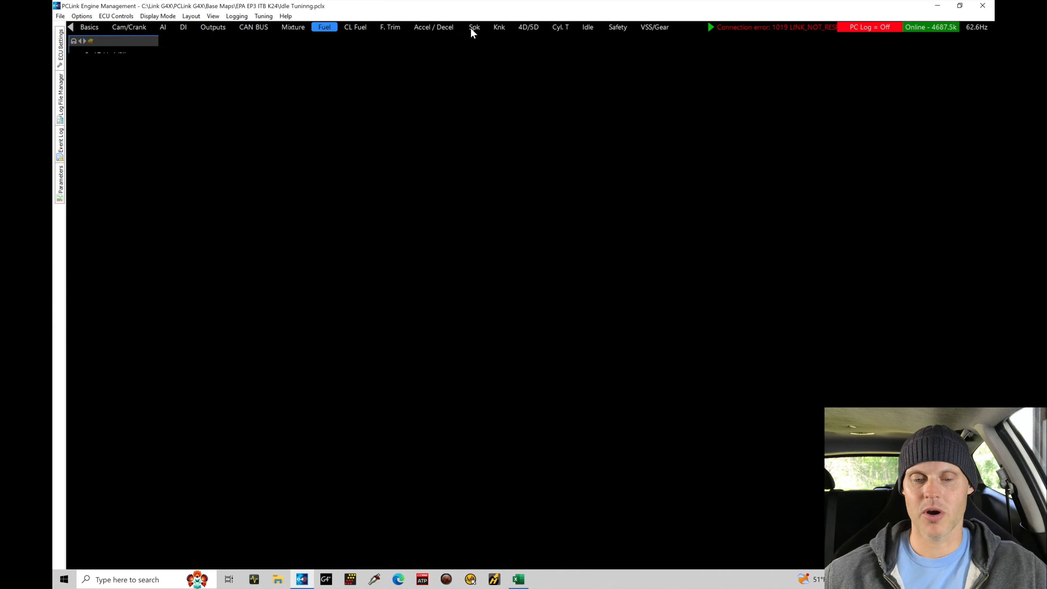
Show the ignition tables page and scroll the page tabs toward VVT.
click(474, 27)
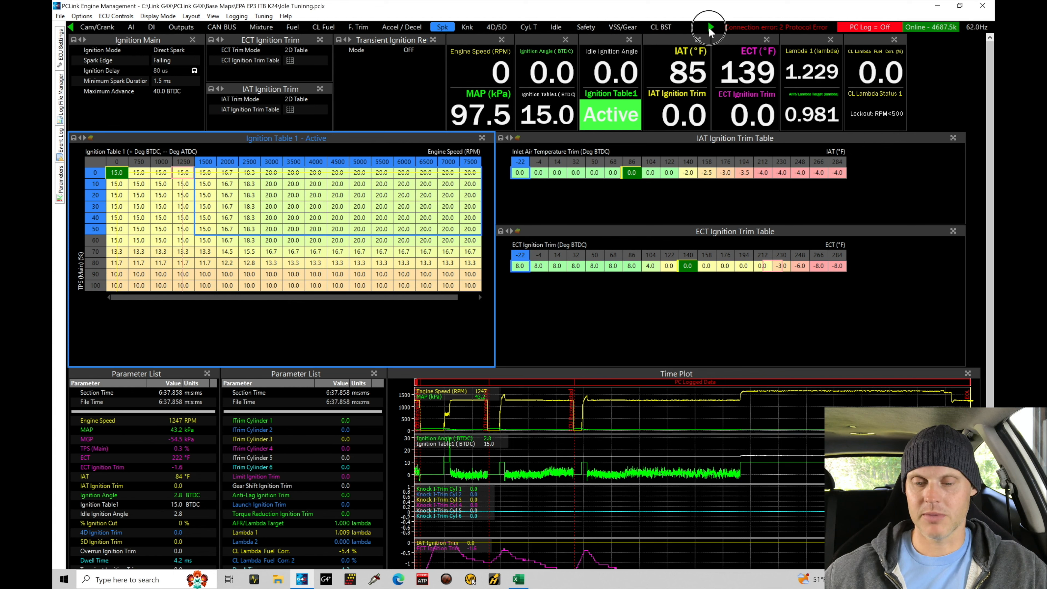
click(709, 27)
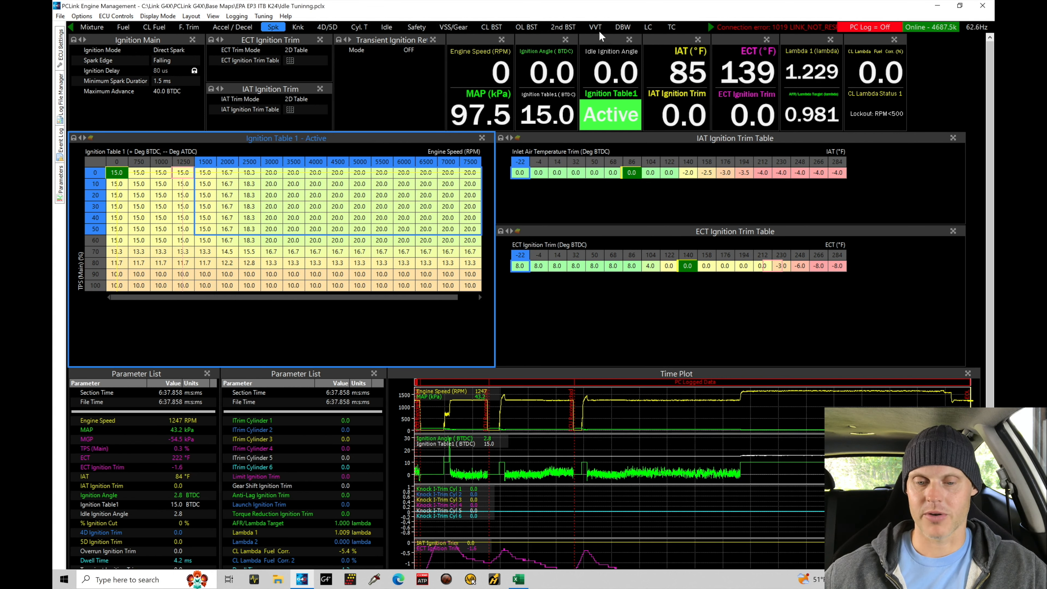
Show the VVT page with its all-zero VVT Inlet Target table.
click(594, 27)
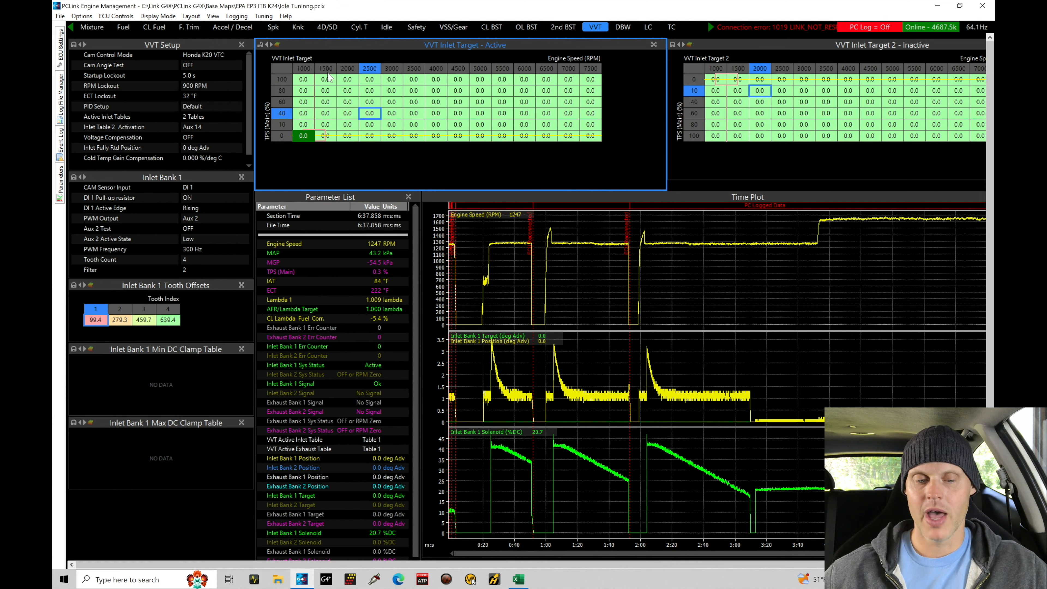
mouse_move(591, 80)
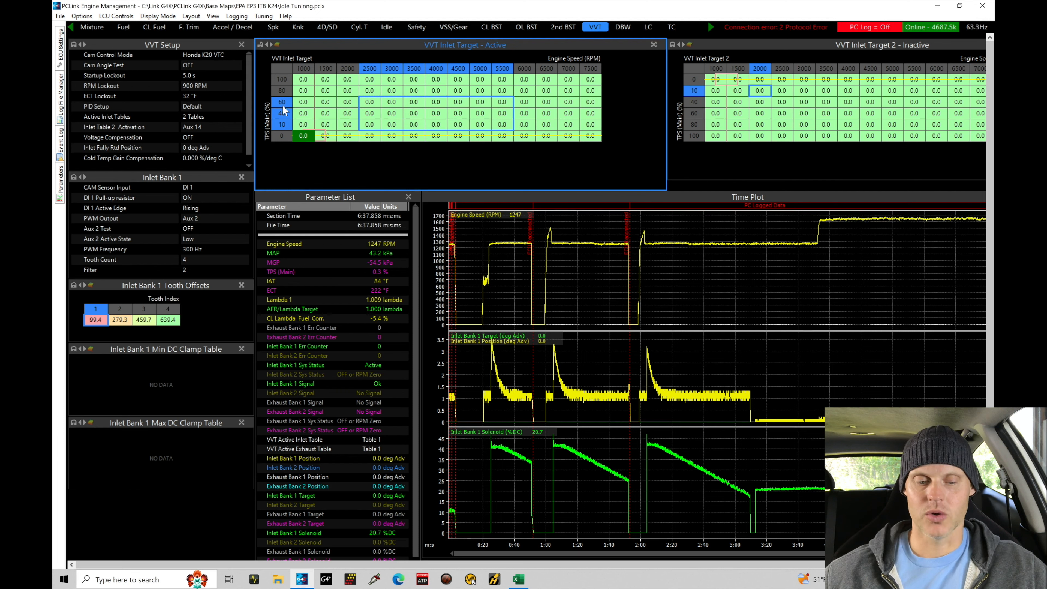
mouse_move(329, 144)
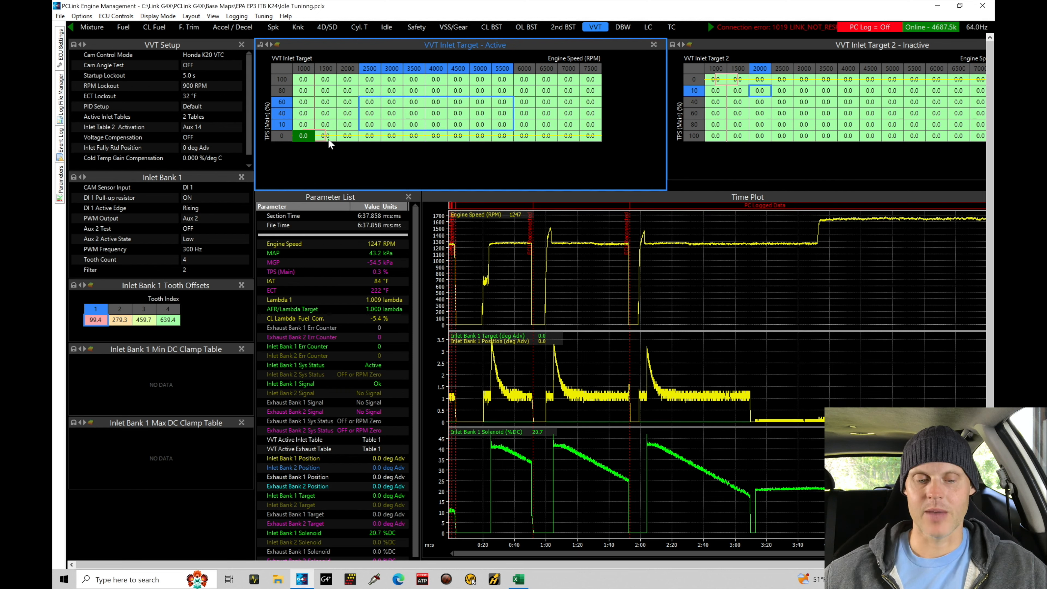
mouse_move(336, 143)
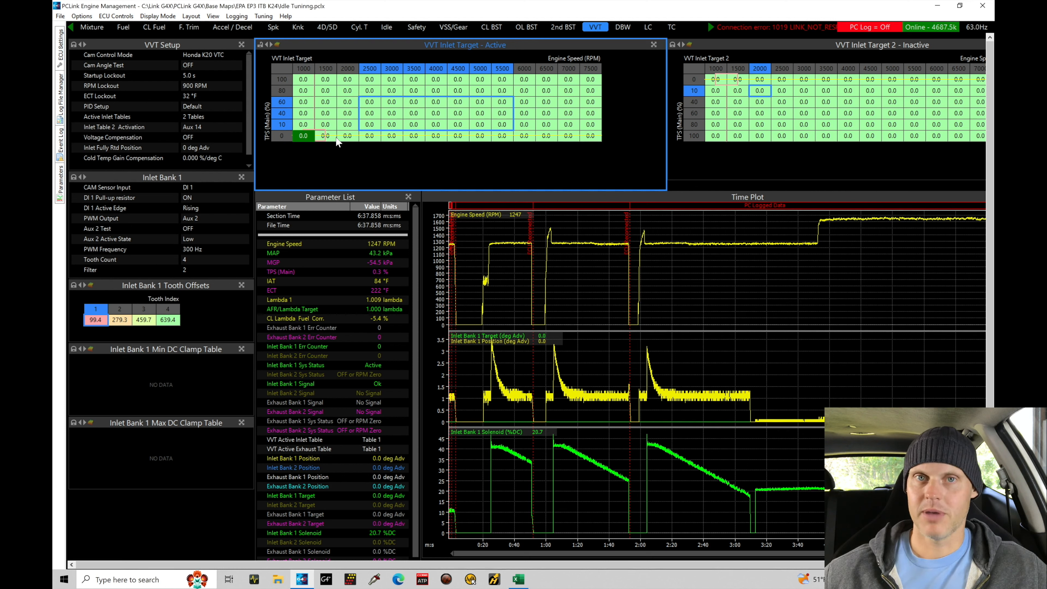
Add a 5.0 TPS breakpoint to the VVT Inlet Target table's axis setup.
click(347, 101)
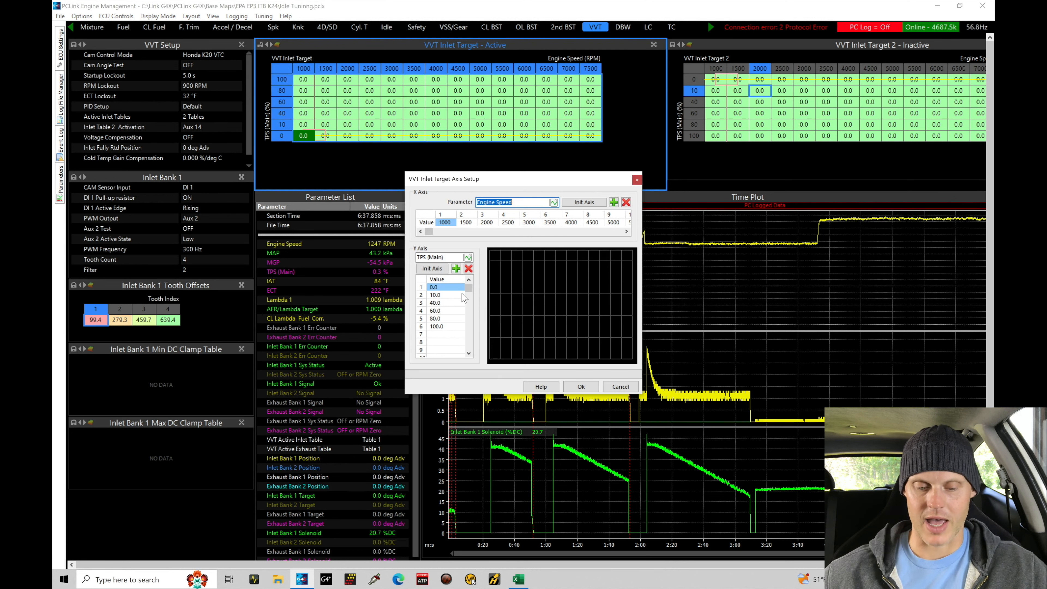
click(444, 334)
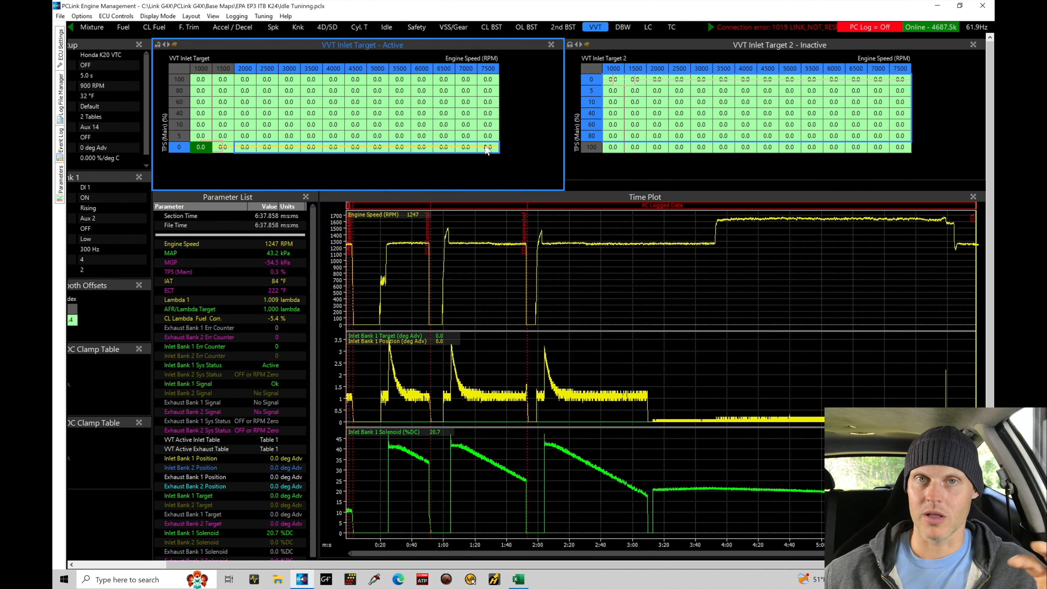
mouse_move(464, 148)
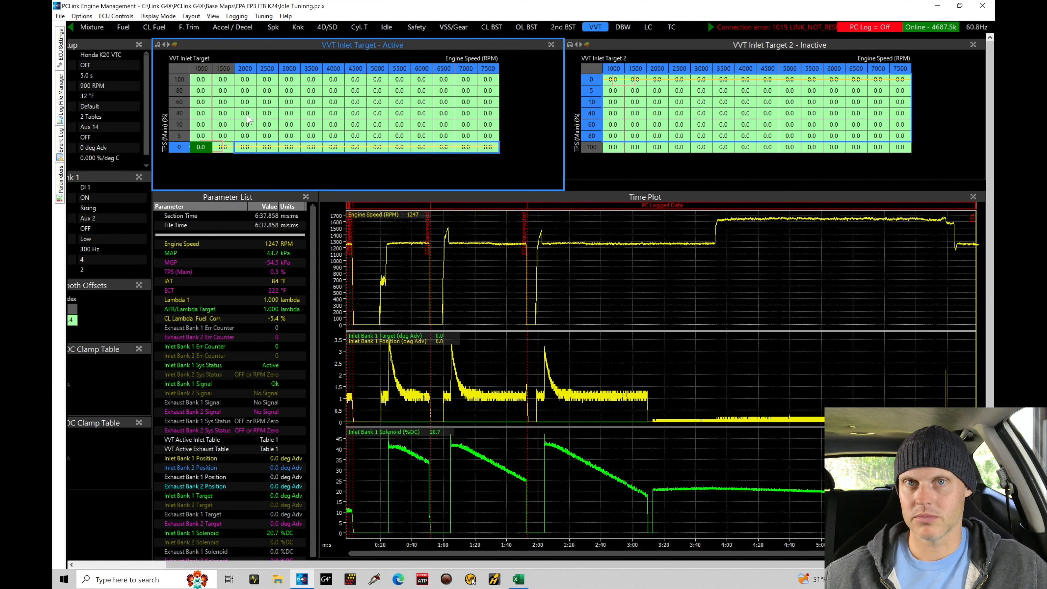
mouse_move(273, 96)
text(30)
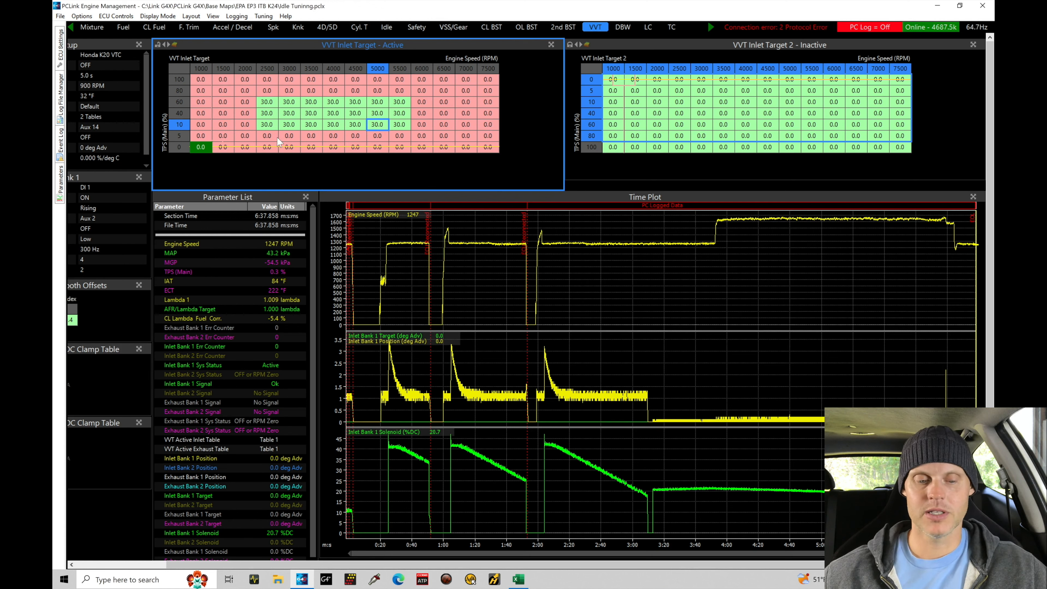
Select the 5% TPS row cells from 2500 to 5500 RPM for a target value.
click(200, 136)
text(15)
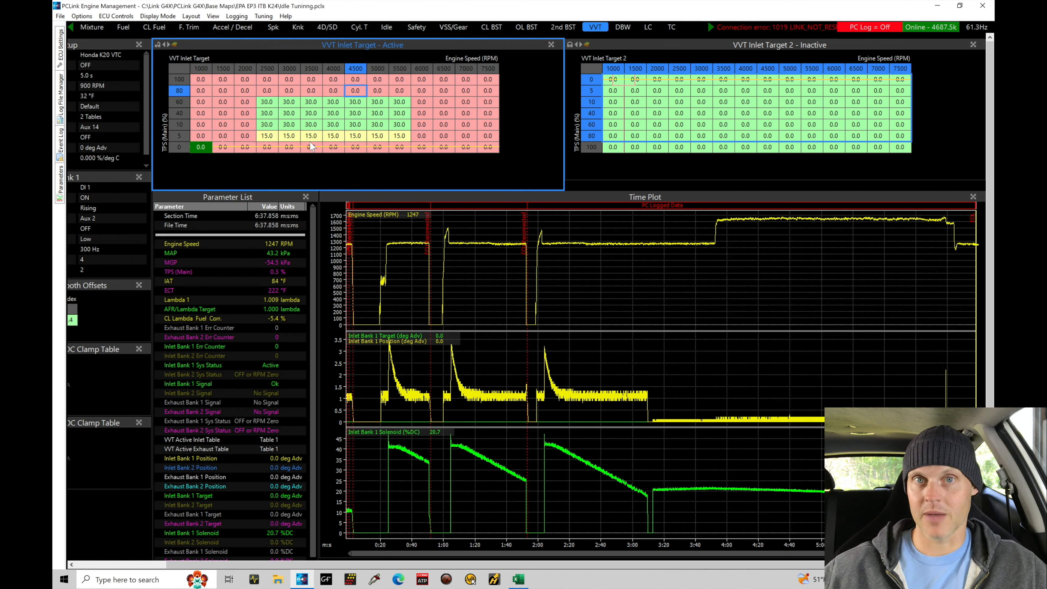
mouse_move(217, 138)
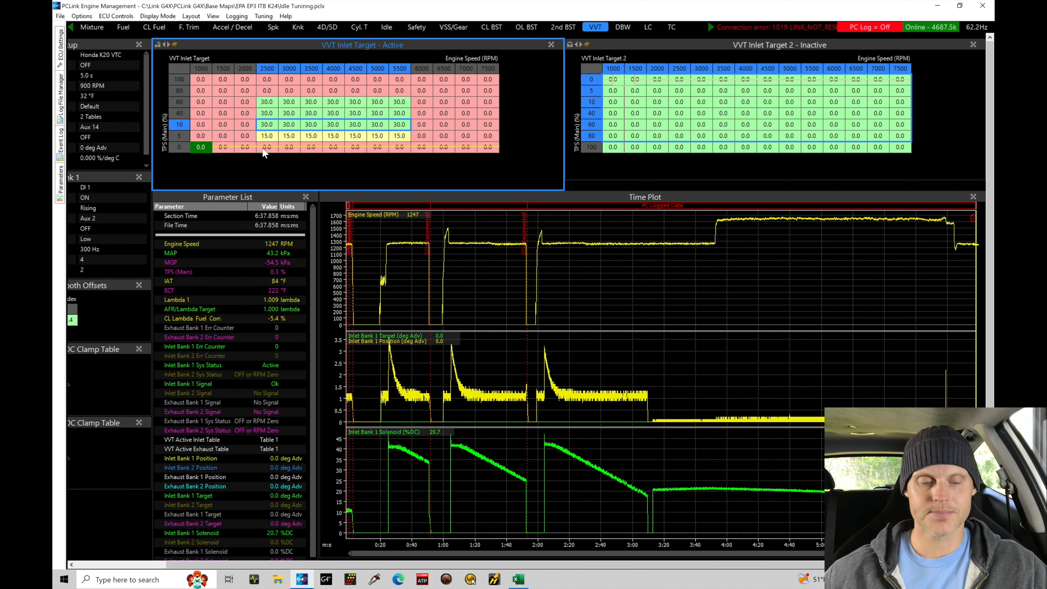
Enter 30 degrees as the cam target for the selected 5% TPS cells.
text(3)
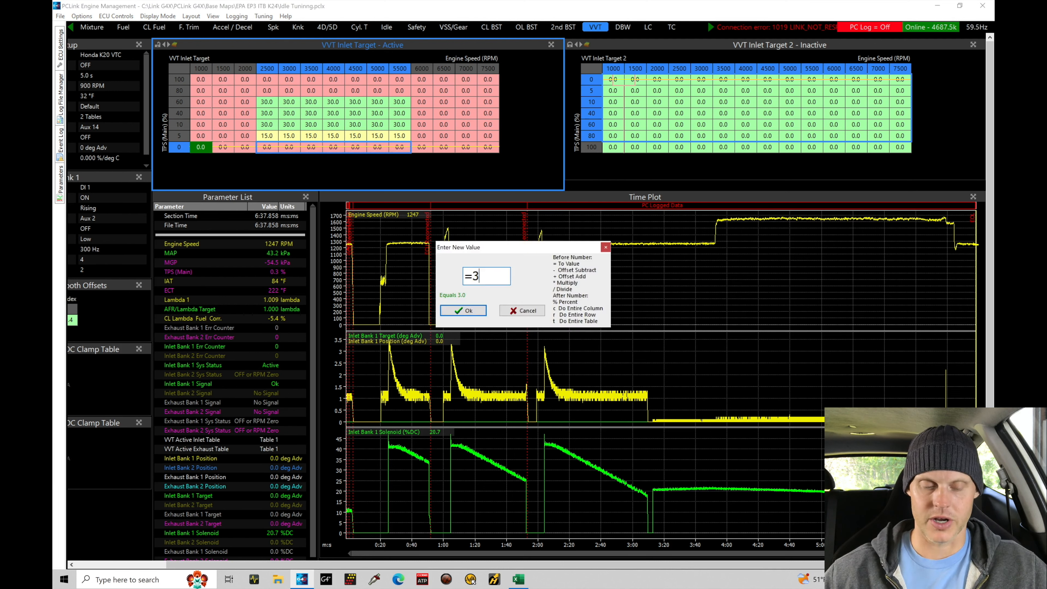
click(463, 310)
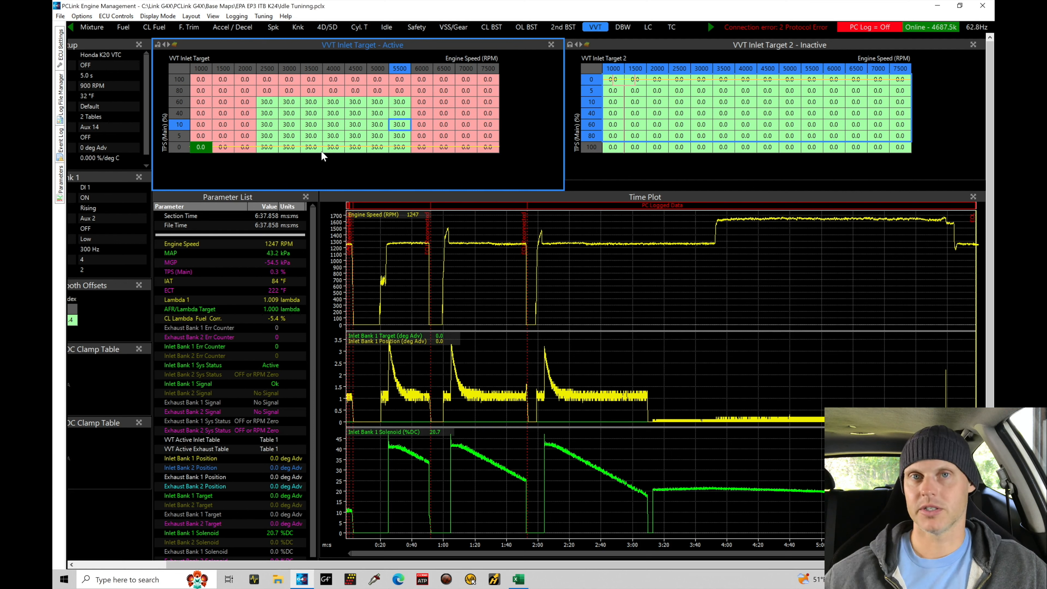
click(399, 146)
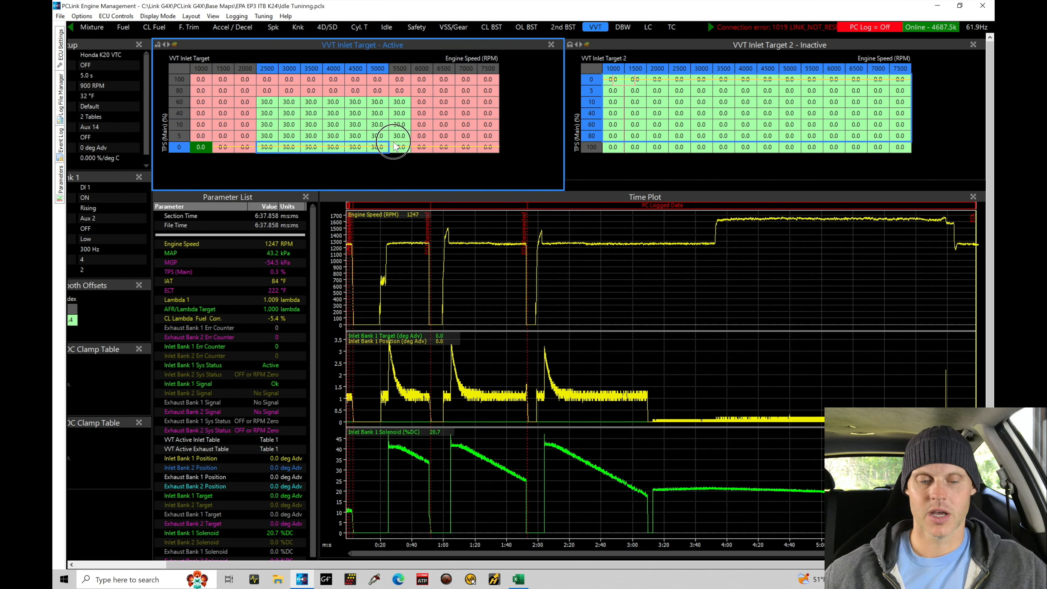